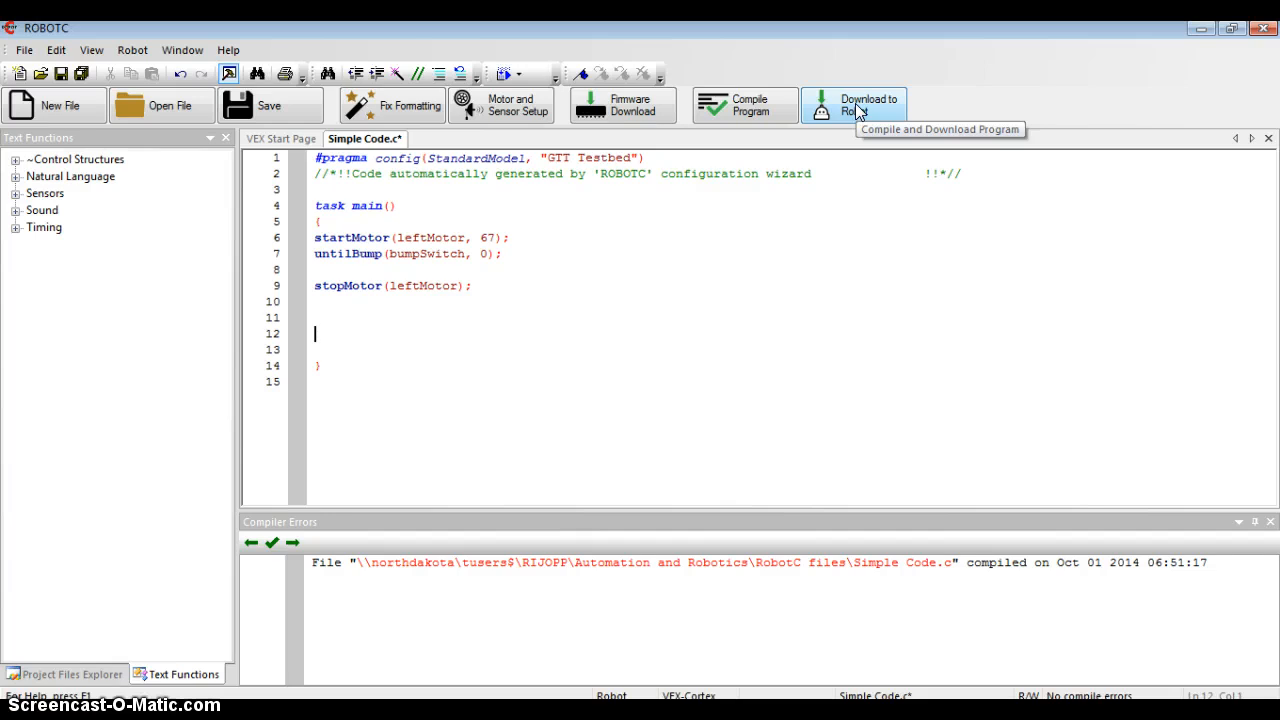
- Compile and download the Simple Code program to the VEX robot, bringing up the Program Debug dialog
{"action": "left_click", "coordinate": [852, 104]}
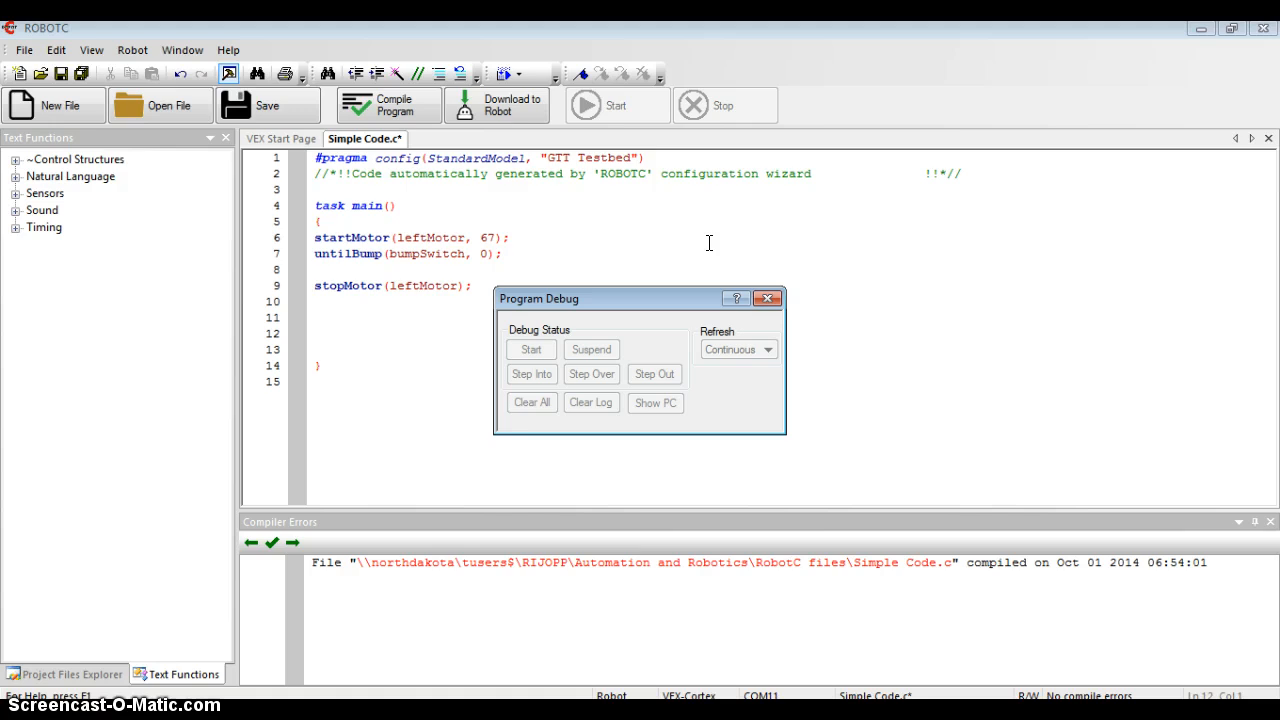
{"action": "left_click", "coordinate": [532, 348]}
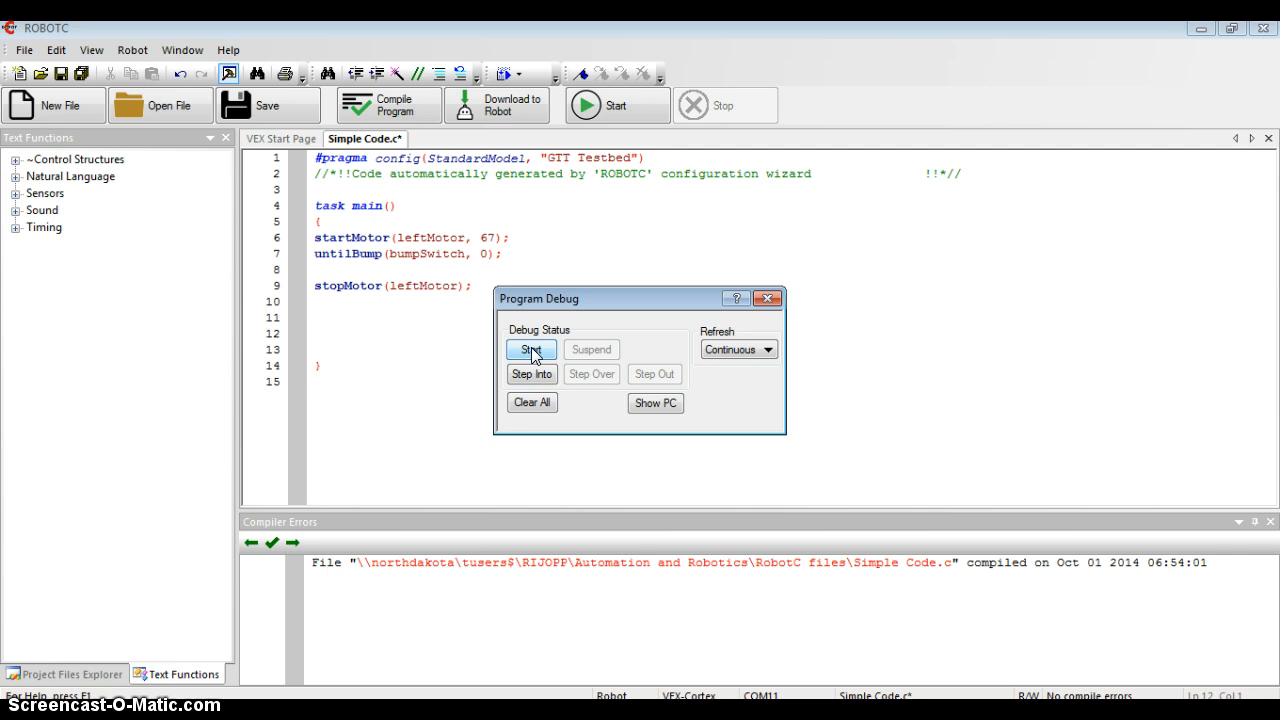
{"action": "mouse_move", "coordinate": [132, 50]}
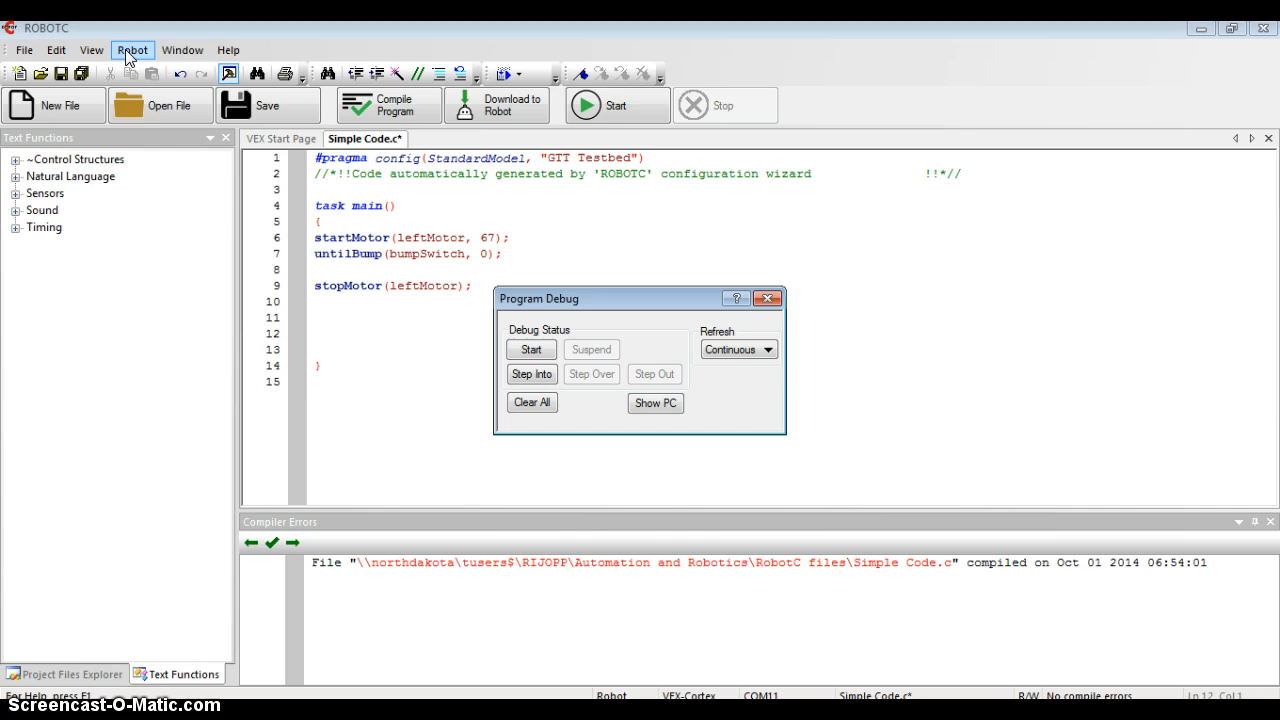
- Show the Sensors debugger window via Robot > Debugger Windows with live lineFollower and potentiometer readings
{"action": "left_click", "coordinate": [132, 50]}
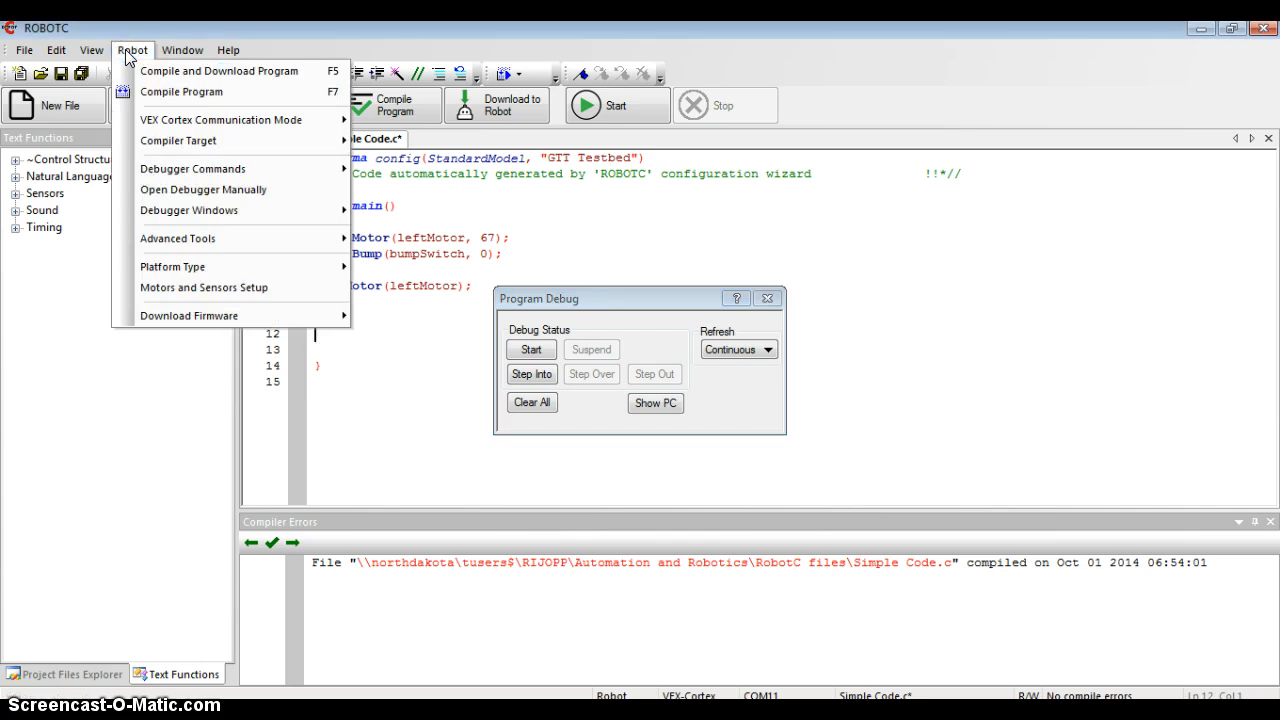
{"action": "mouse_move", "coordinate": [192, 168]}
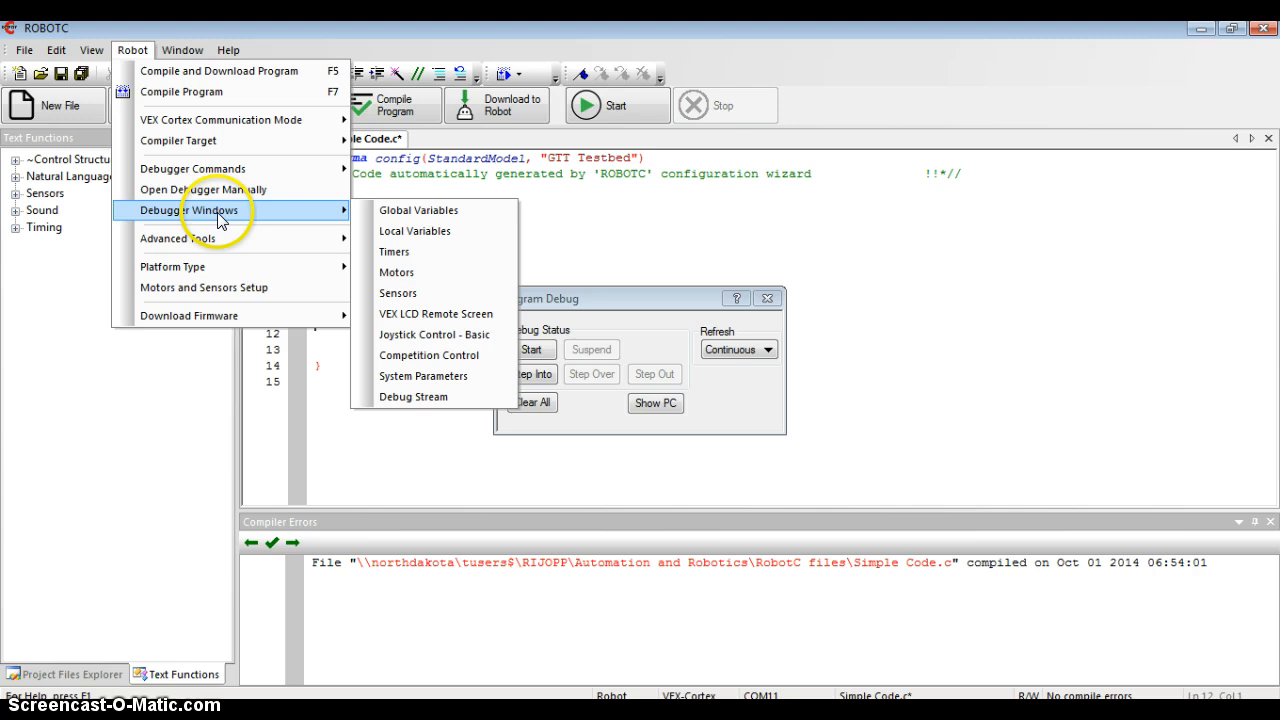
{"action": "mouse_move", "coordinate": [398, 292]}
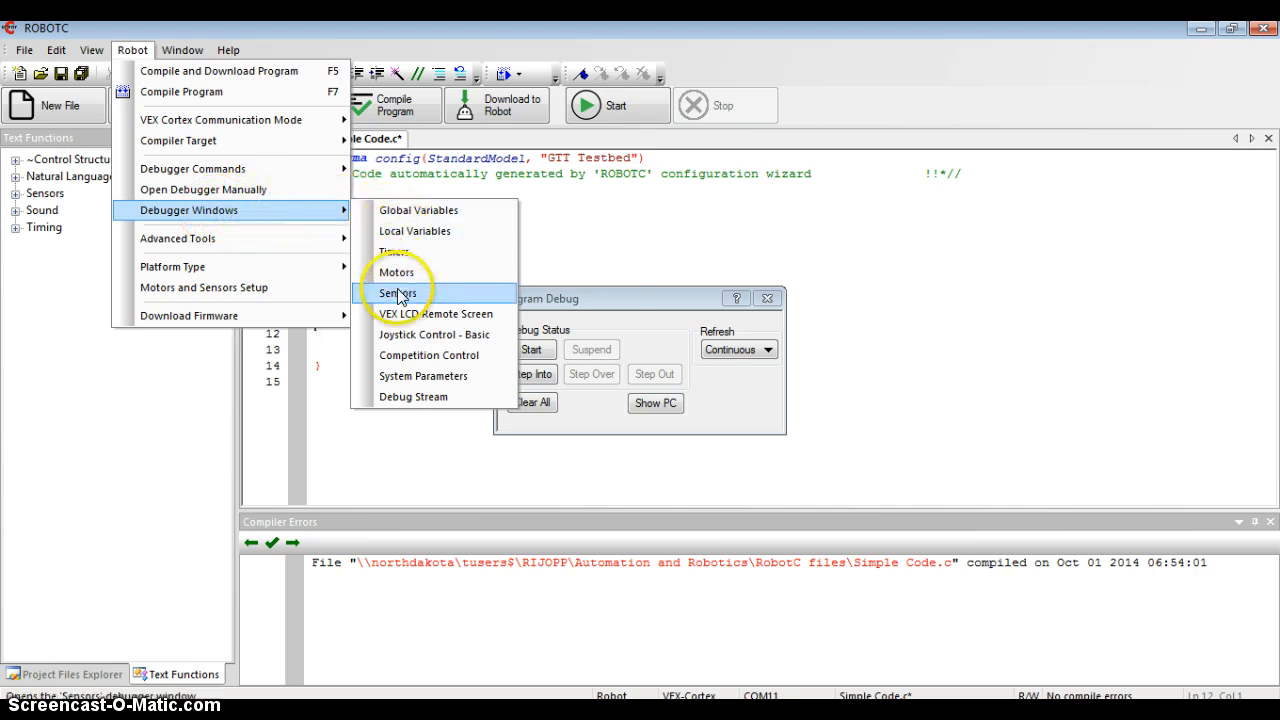
{"action": "mouse_move", "coordinate": [428, 296]}
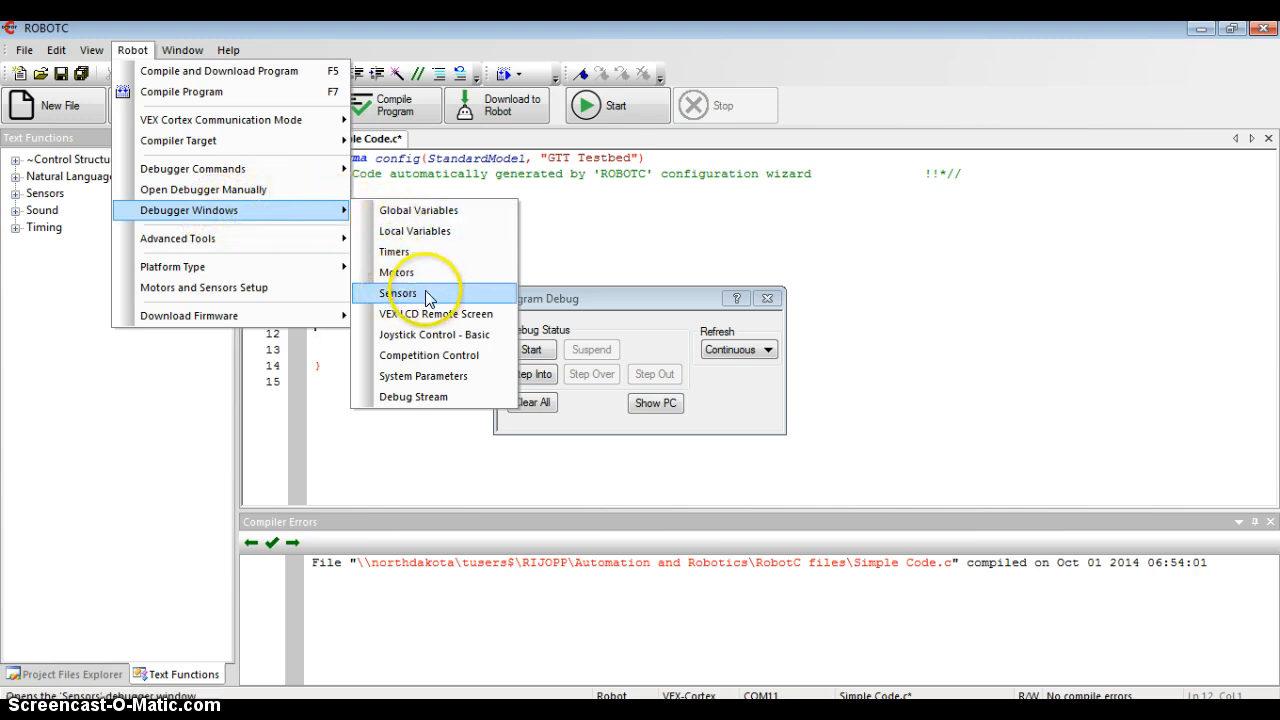
{"action": "left_click", "coordinate": [400, 292]}
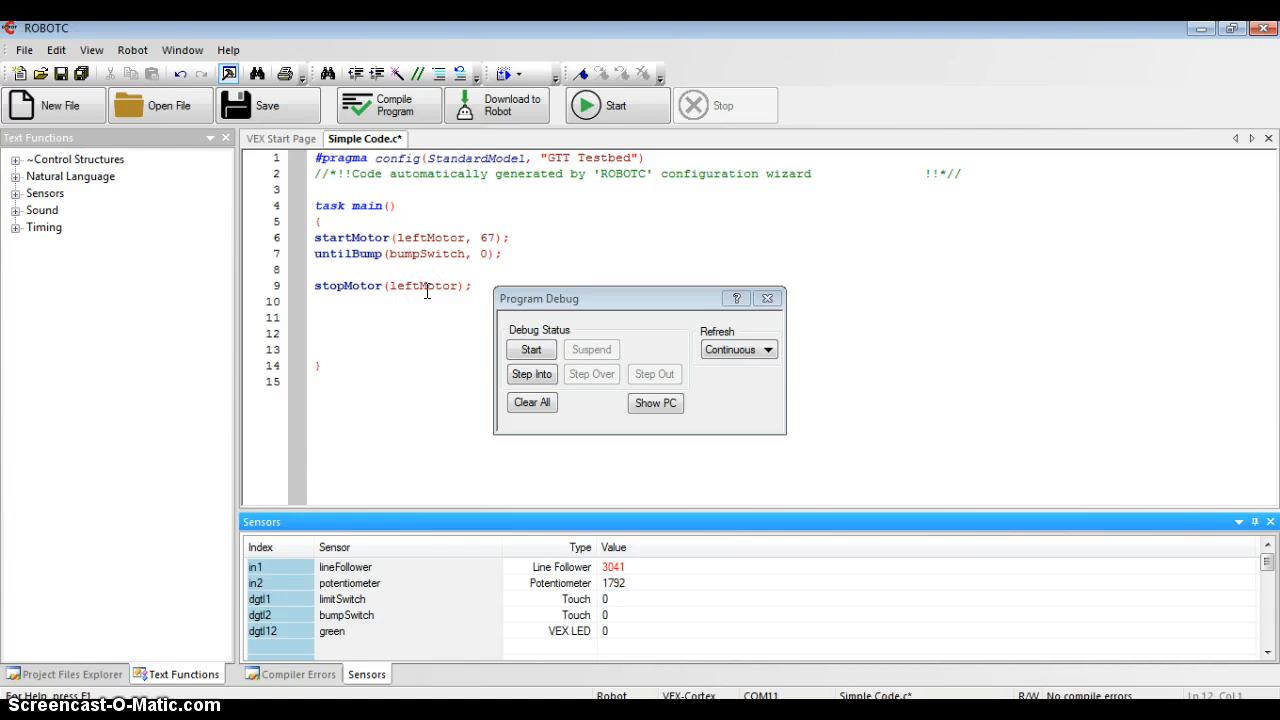